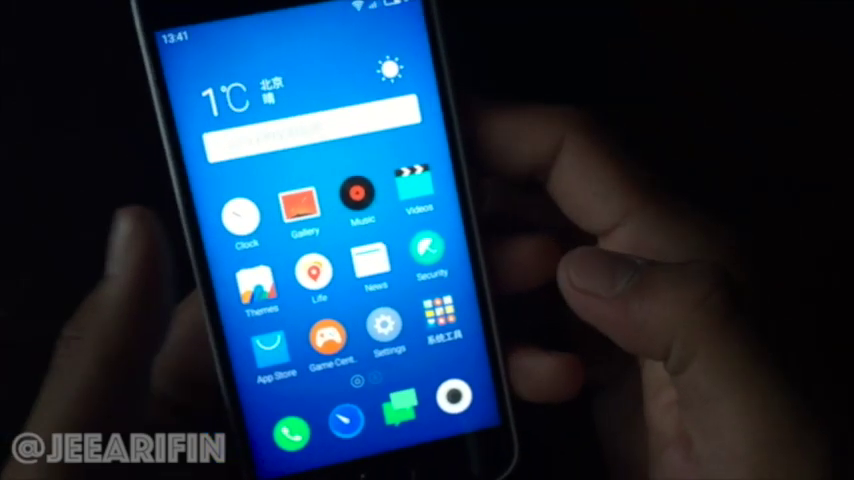
Browse the Flyme Settings list, then open the APK category in File Manager
scroll("left", 3)
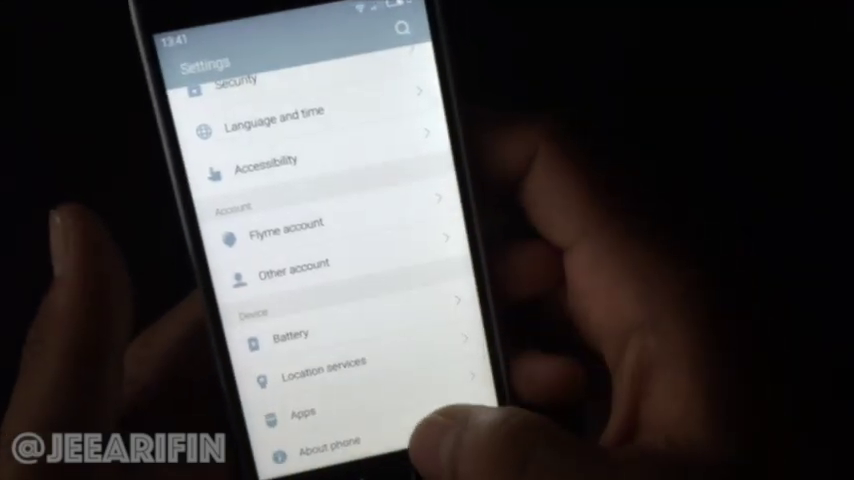
left_click(330, 440)
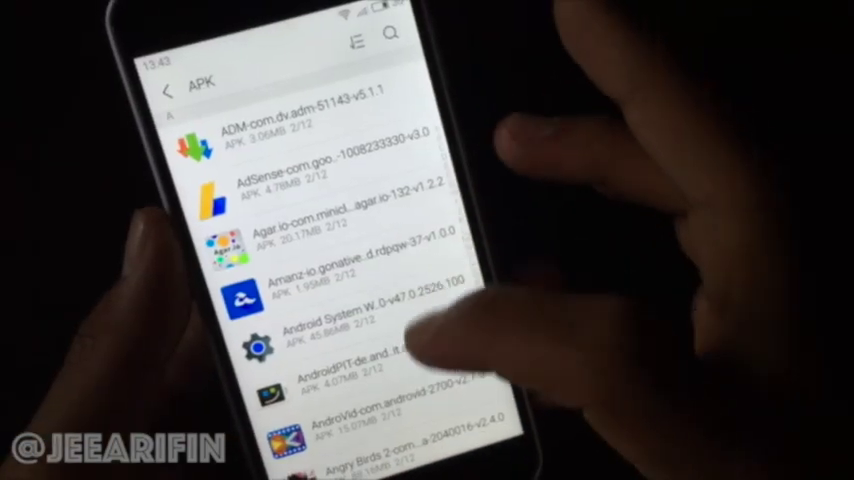
Scroll down the File Manager APK list to the Google Installer package
scroll("down", 3)
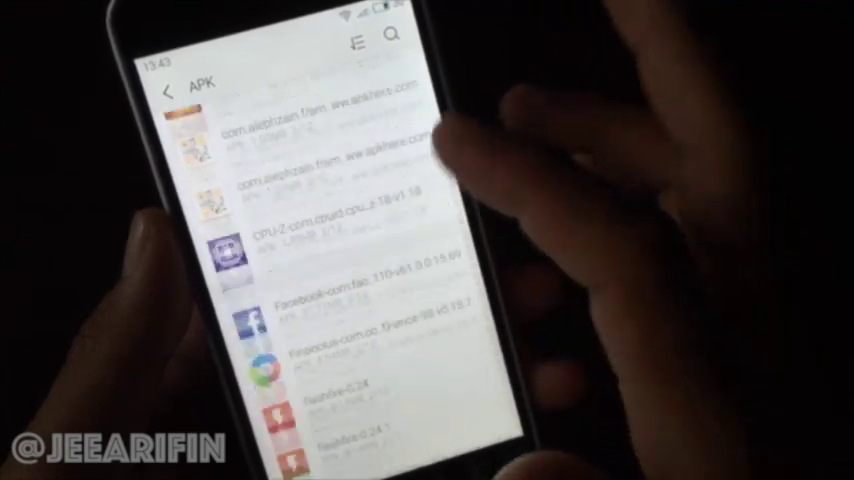
scroll("down", 3)
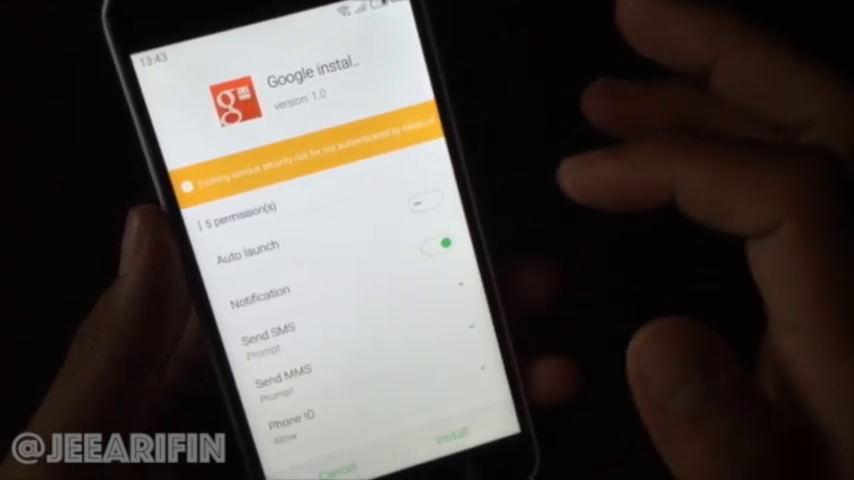
Install the Google Installer 1.0 package, then open the app
left_click(450, 442)
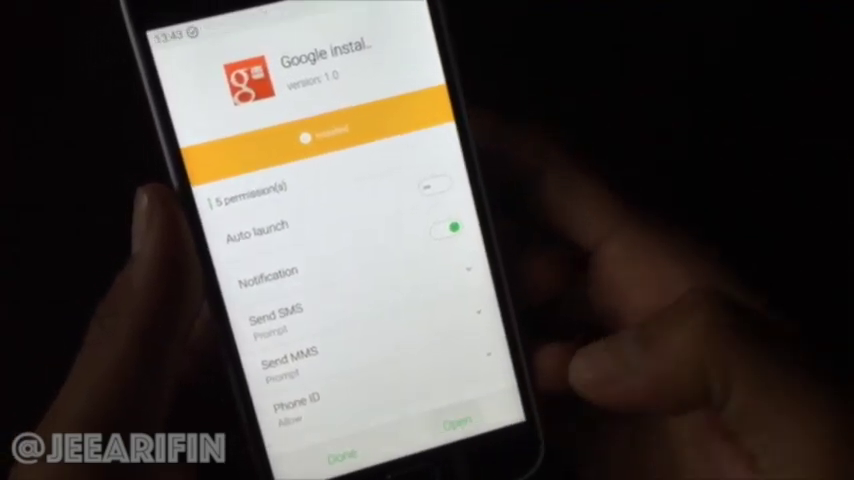
left_click(456, 419)
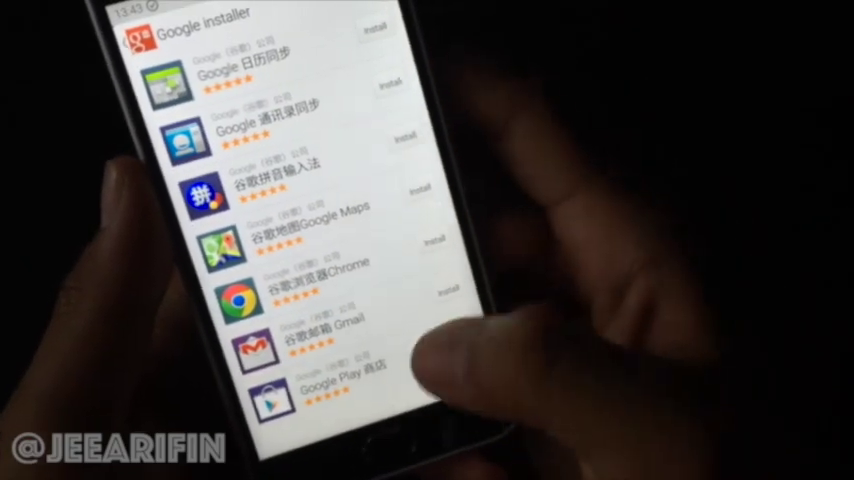
Start installing Google services and accept the security warning to continue
scroll("down", 3)
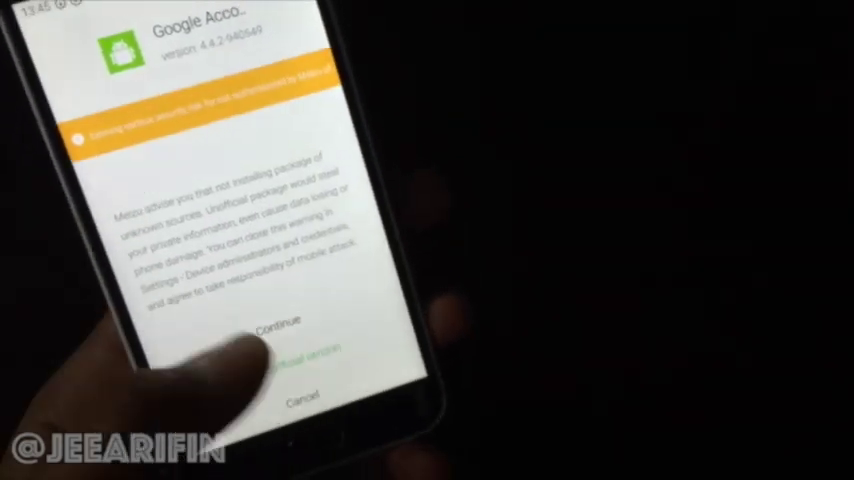
left_click(276, 328)
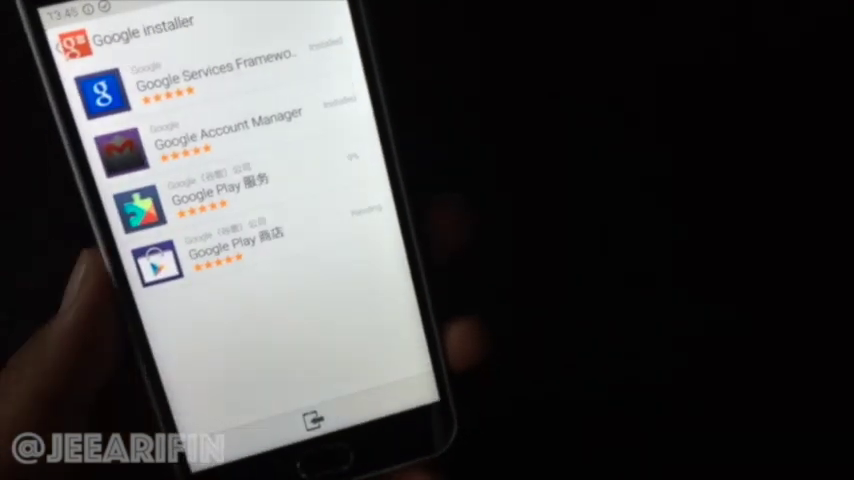